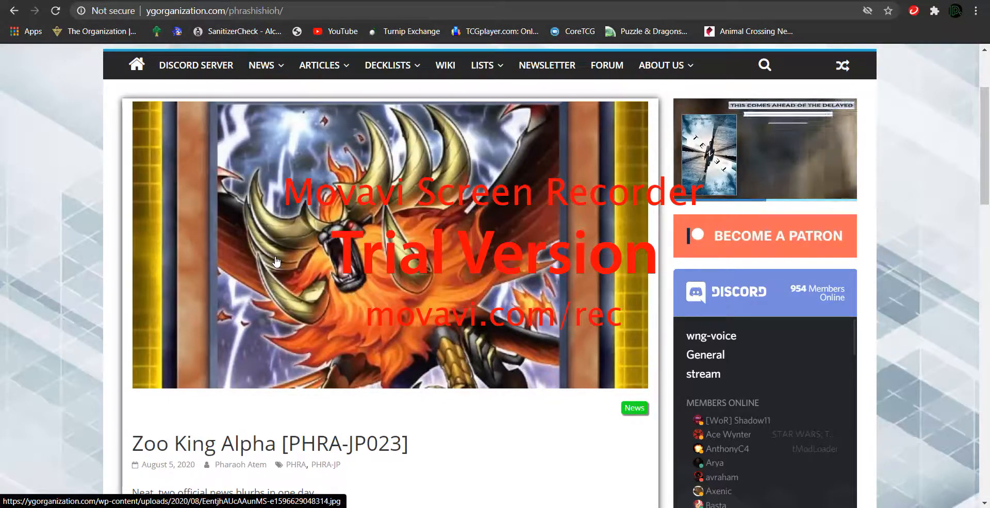
- Scroll down the Zoo King Alpha article to reach the full-size promo card image
{"action": "scroll", "scroll_direction": "down", "scroll_amount": 3}
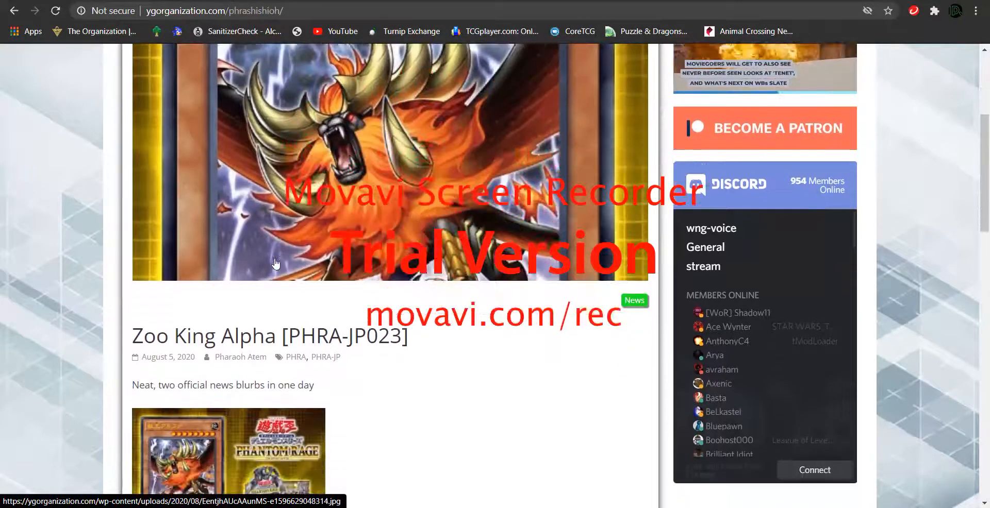
{"action": "scroll", "scroll_direction": "down", "scroll_amount": 3}
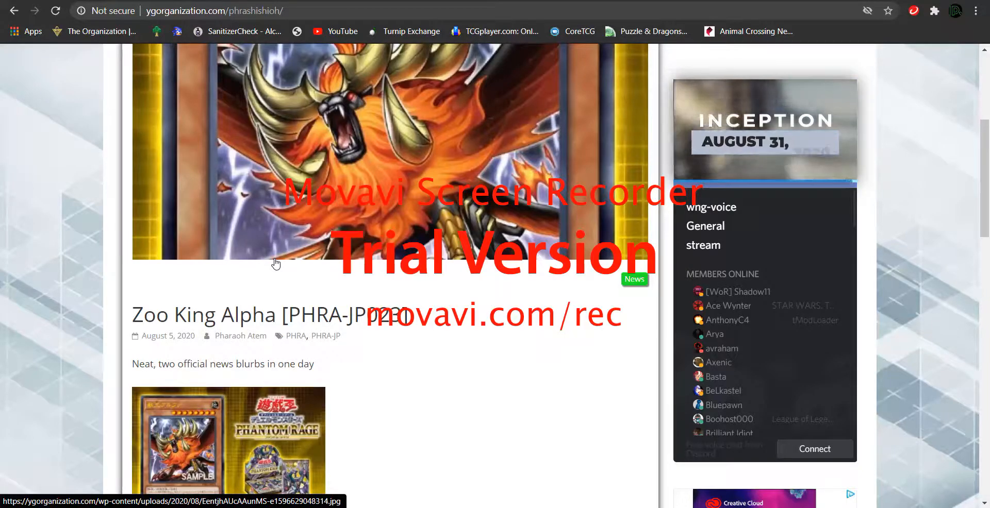
{"action": "scroll", "scroll_direction": "down", "scroll_amount": 3}
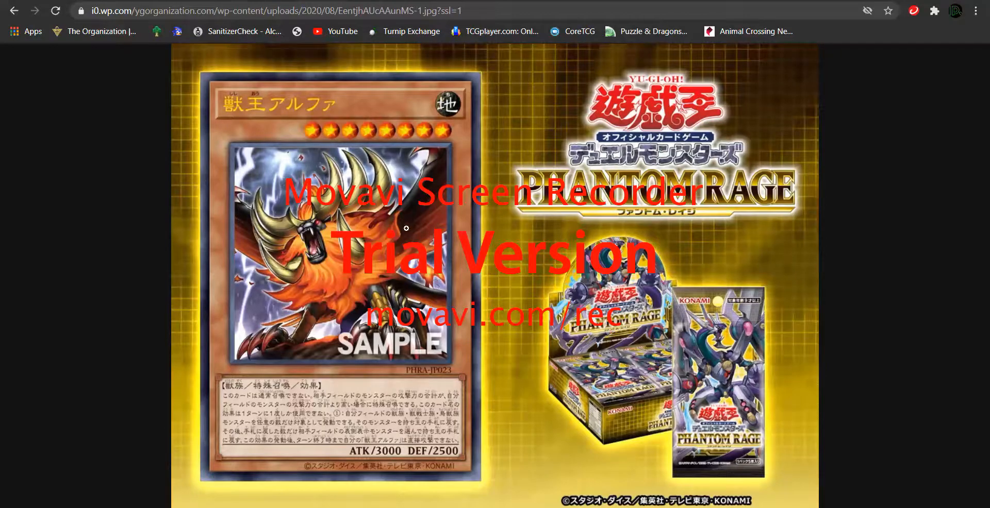
{"action": "mouse_move", "coordinate": [362, 191]}
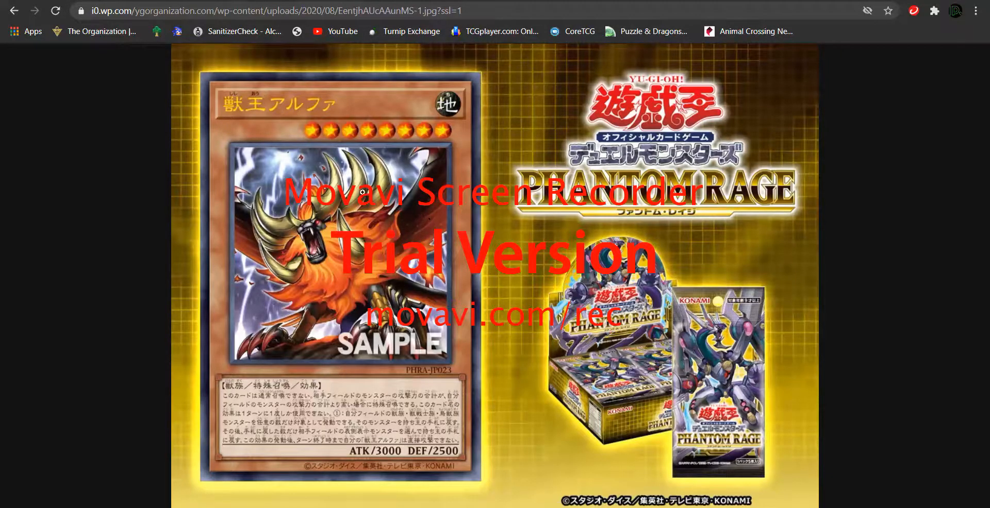
{"action": "mouse_move", "coordinate": [276, 222]}
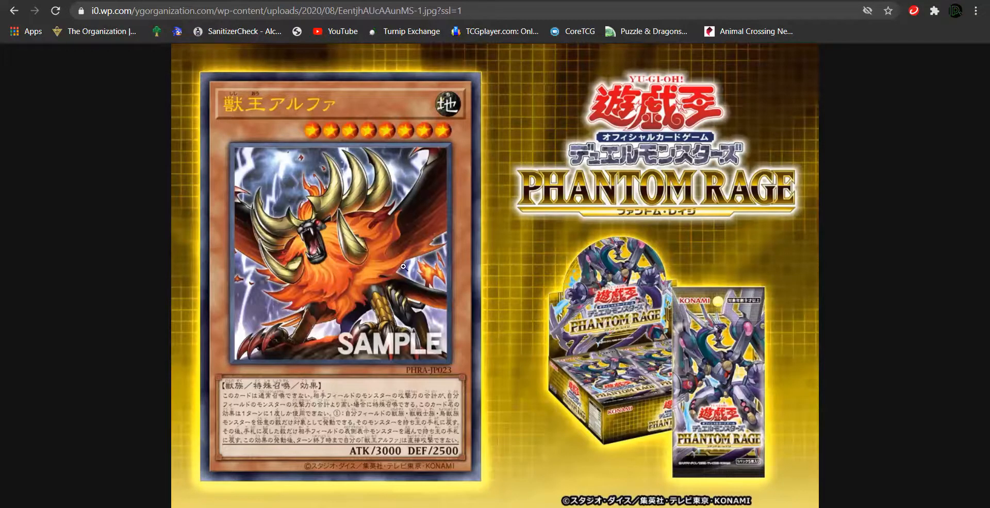
{"action": "mouse_move", "coordinate": [43, 95]}
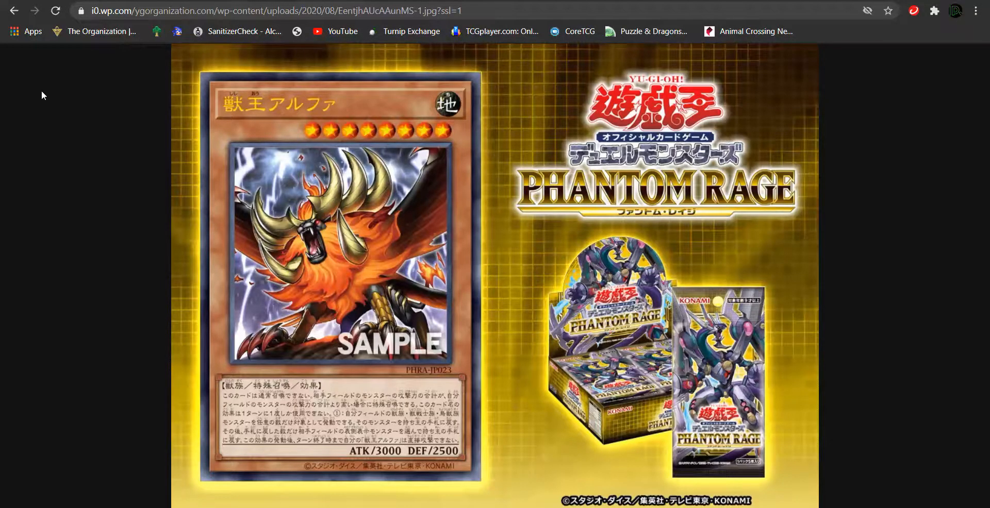
{"action": "mouse_move", "coordinate": [322, 190]}
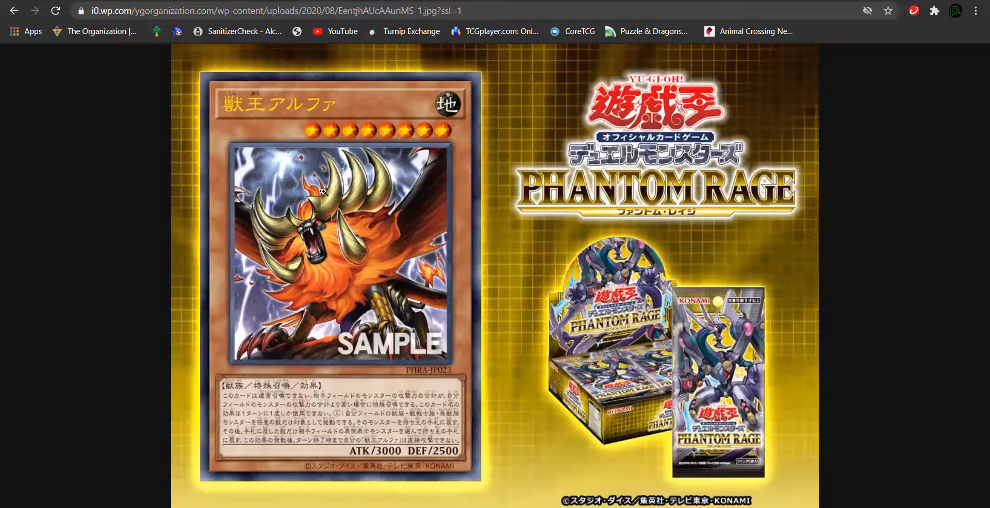
{"action": "mouse_move", "coordinate": [365, 209]}
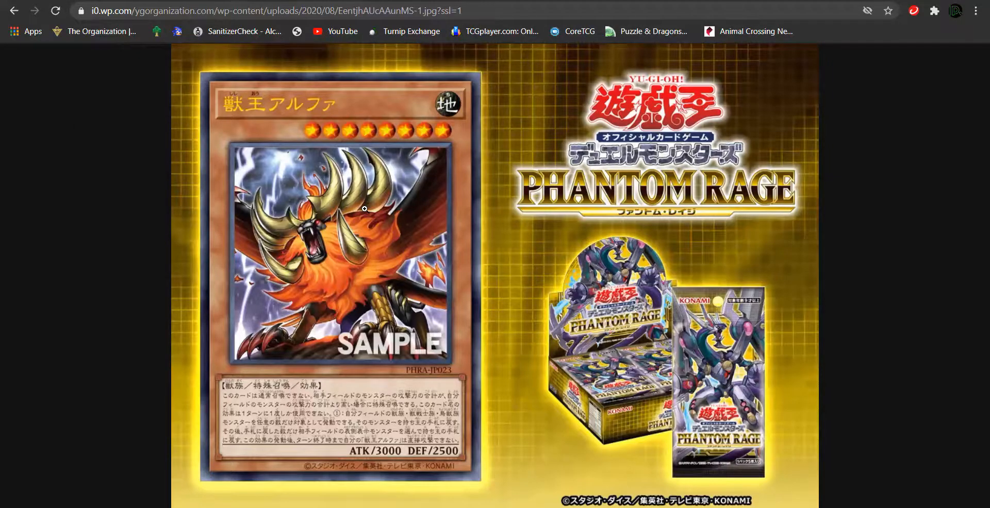
{"action": "mouse_move", "coordinate": [324, 156]}
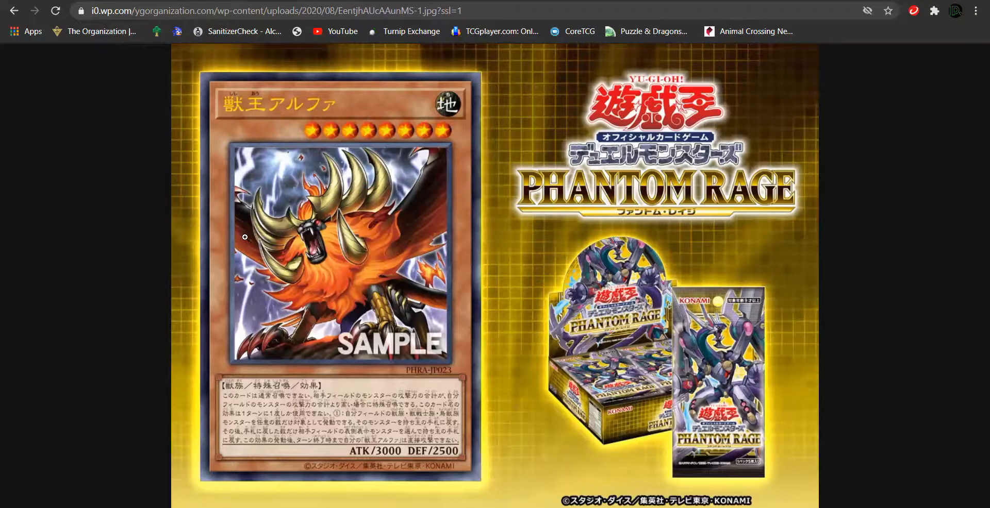
{"action": "mouse_move", "coordinate": [3, 24]}
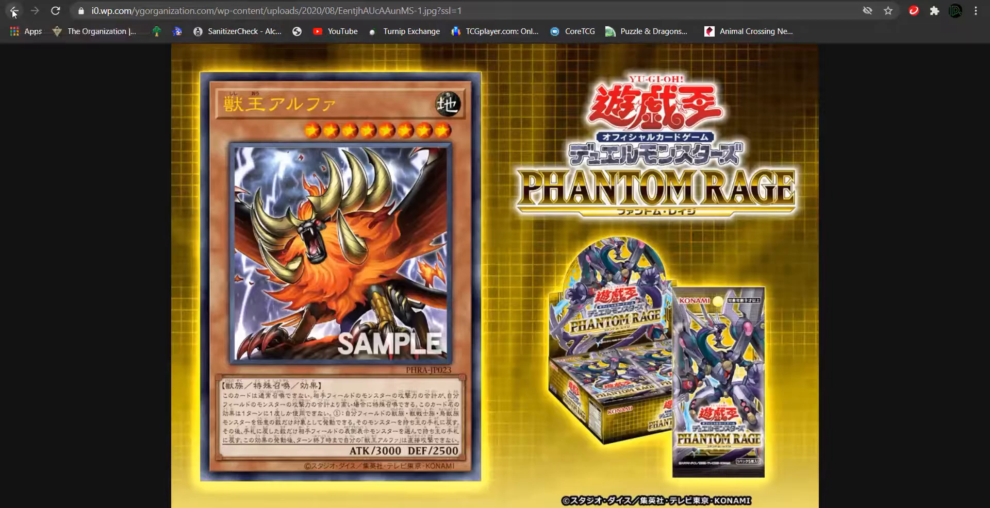
- Go back to the article, bring the card's stats and effect text into view, and dismiss the bottom banner ad
{"action": "left_click", "coordinate": [14, 11]}
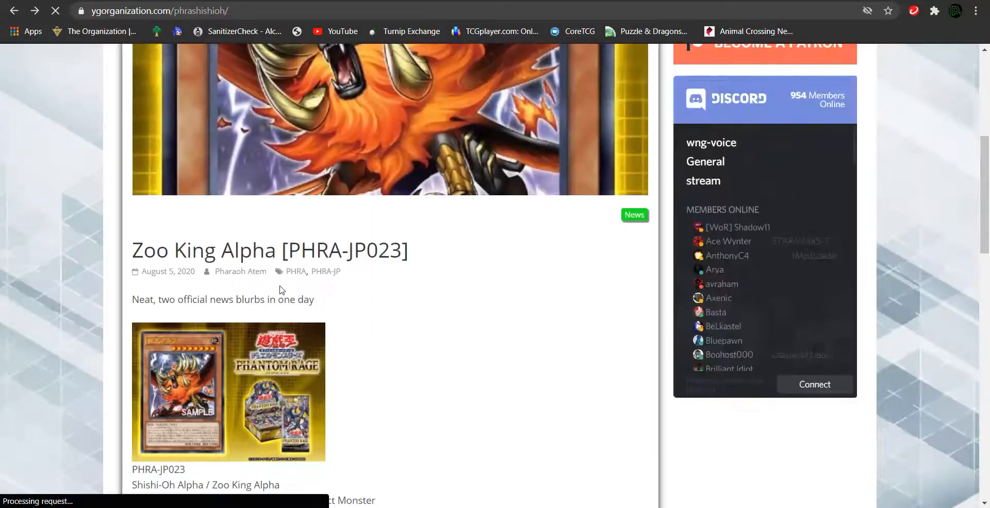
{"action": "scroll", "scroll_direction": "down", "scroll_amount": 3}
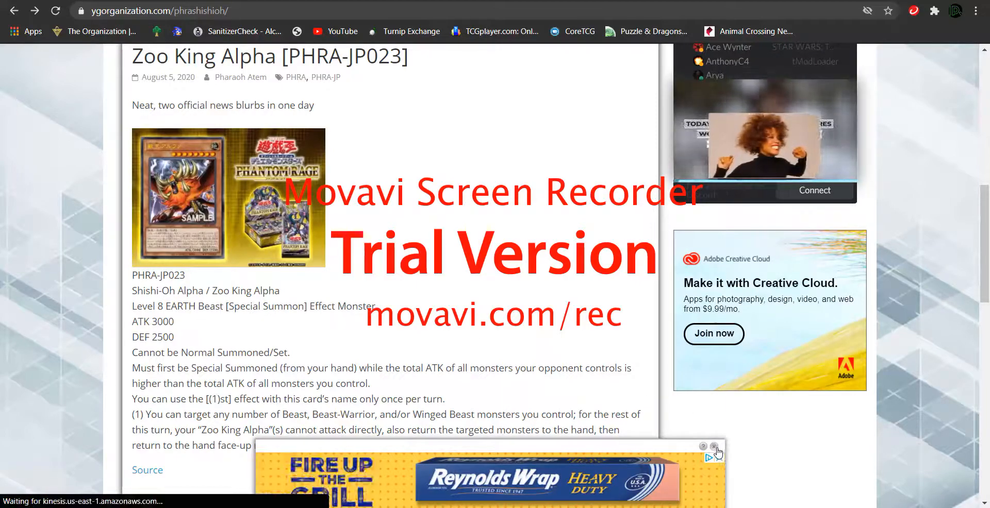
{"action": "left_click", "coordinate": [714, 446]}
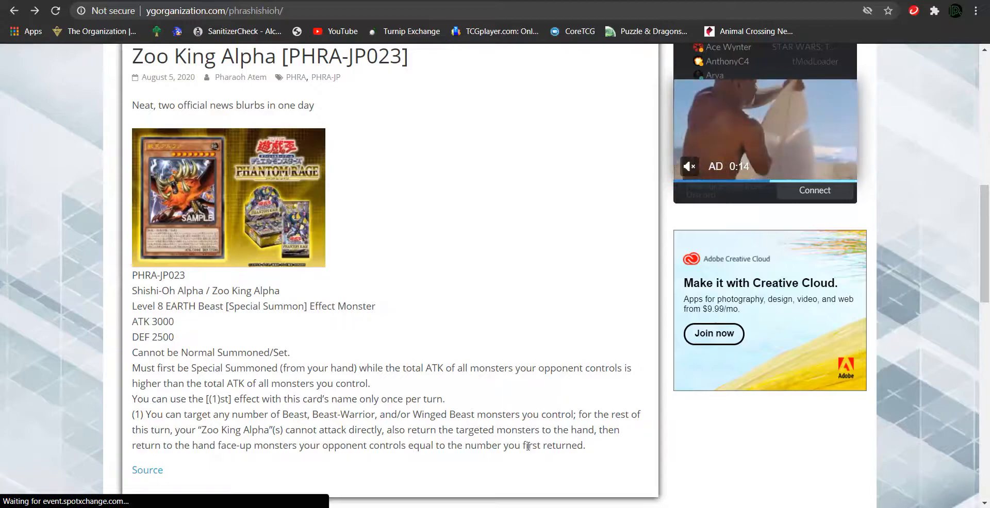
{"action": "scroll", "scroll_direction": "up", "scroll_amount": 3}
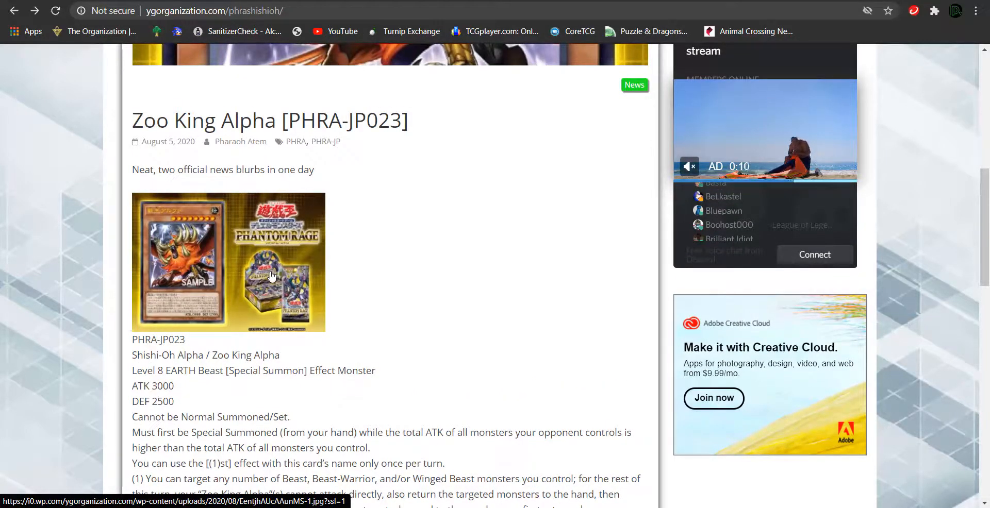
{"action": "scroll", "scroll_direction": "down", "scroll_amount": 3}
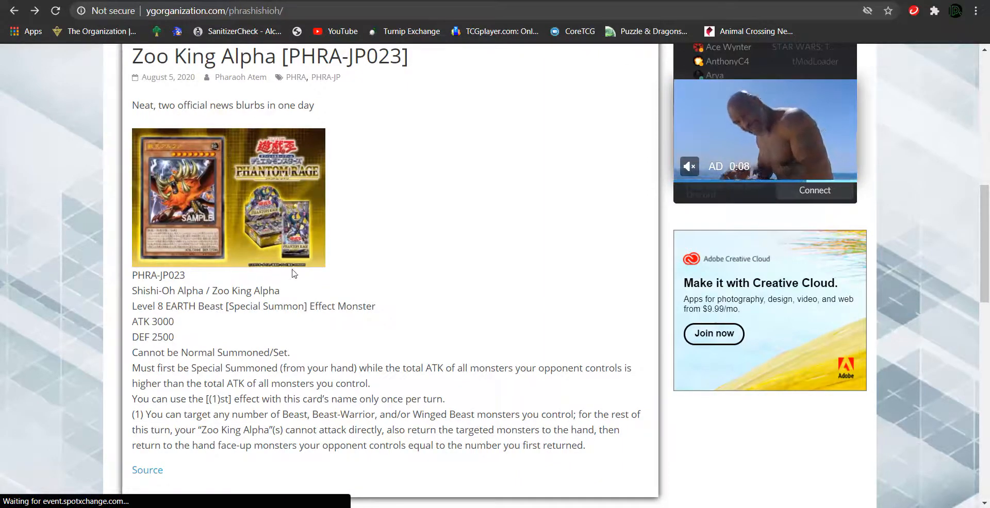
{"action": "scroll", "scroll_direction": "up", "scroll_amount": 3}
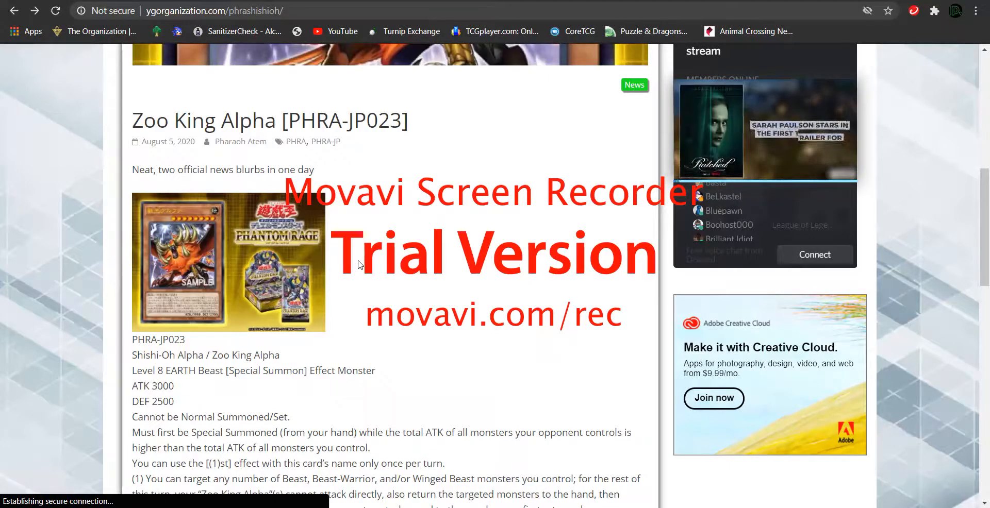
{"action": "scroll", "scroll_direction": "up", "scroll_amount": 3}
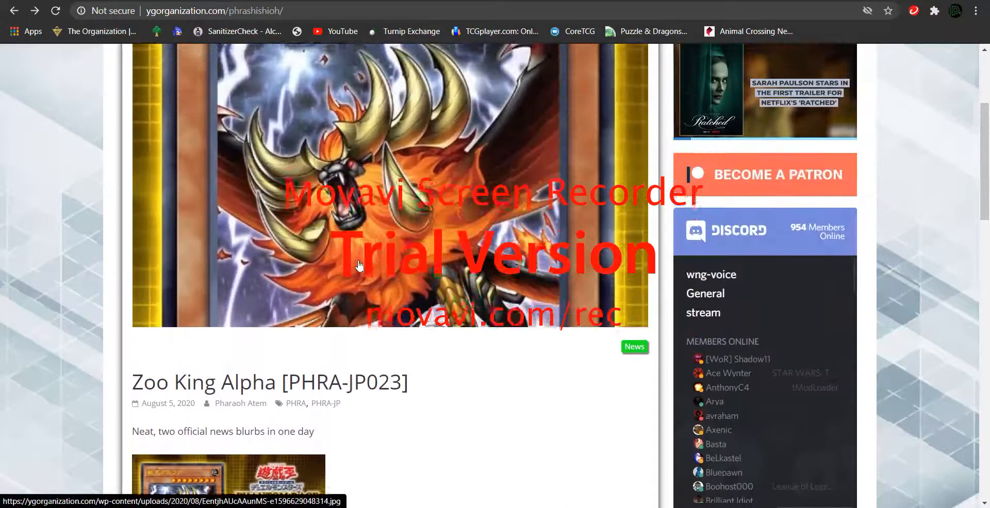
{"action": "scroll", "scroll_direction": "up", "scroll_amount": 3}
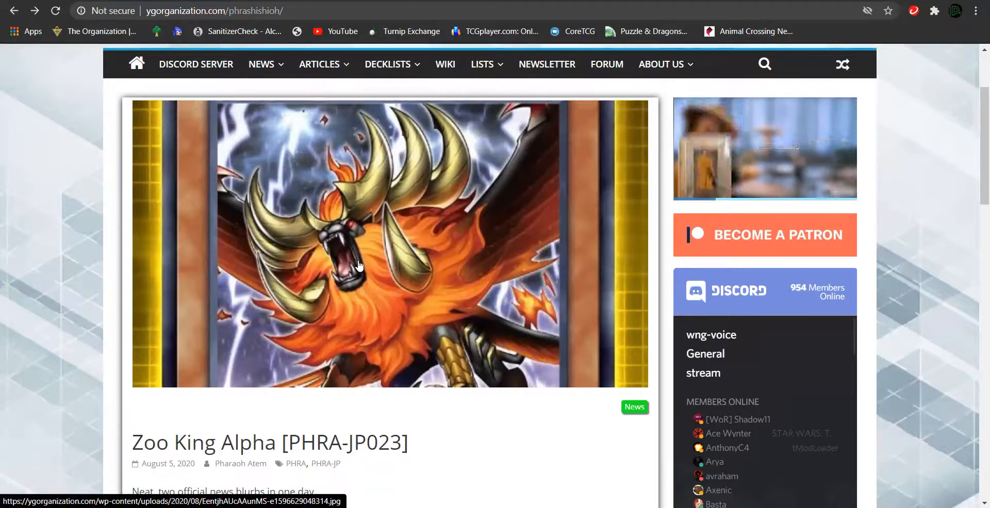
{"action": "scroll", "scroll_direction": "down", "scroll_amount": 3}
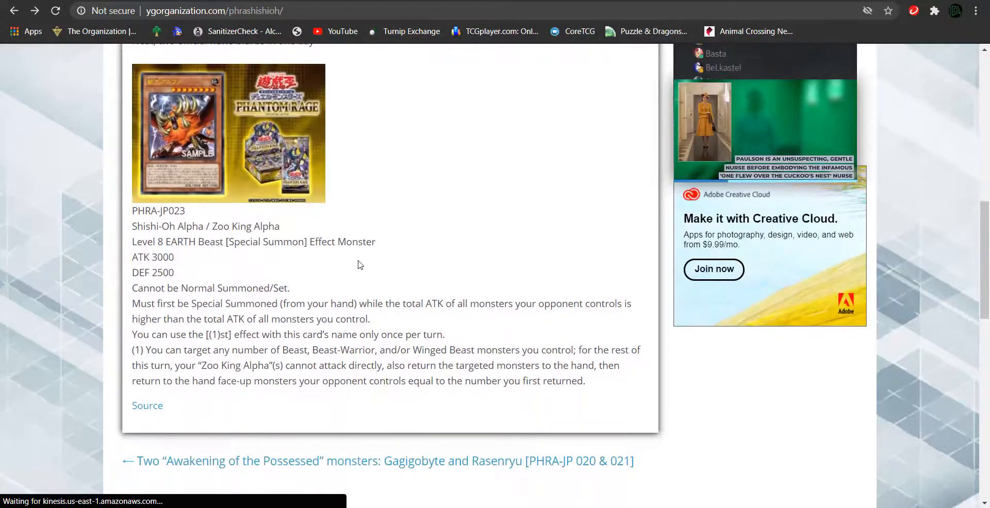
{"action": "scroll", "scroll_direction": "down", "scroll_amount": 3}
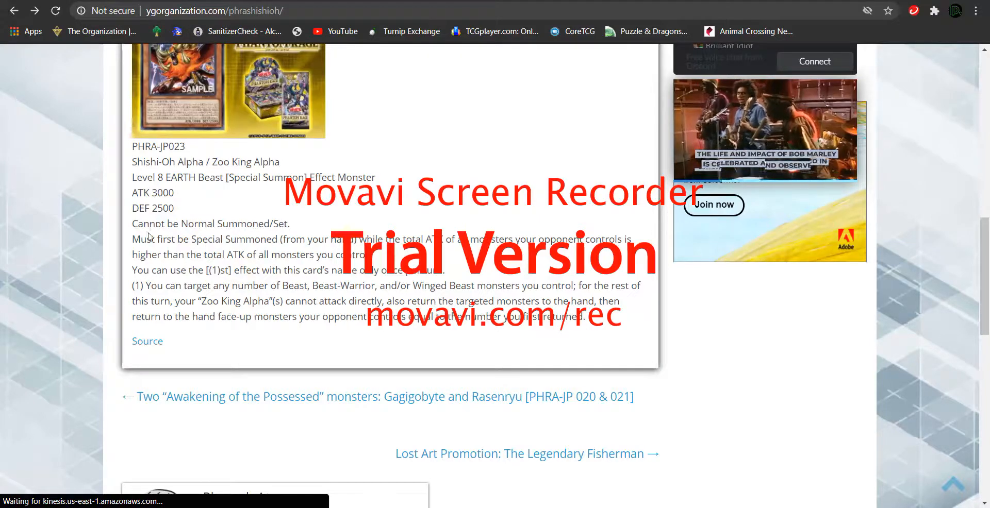
{"action": "scroll", "scroll_direction": "up", "scroll_amount": 3}
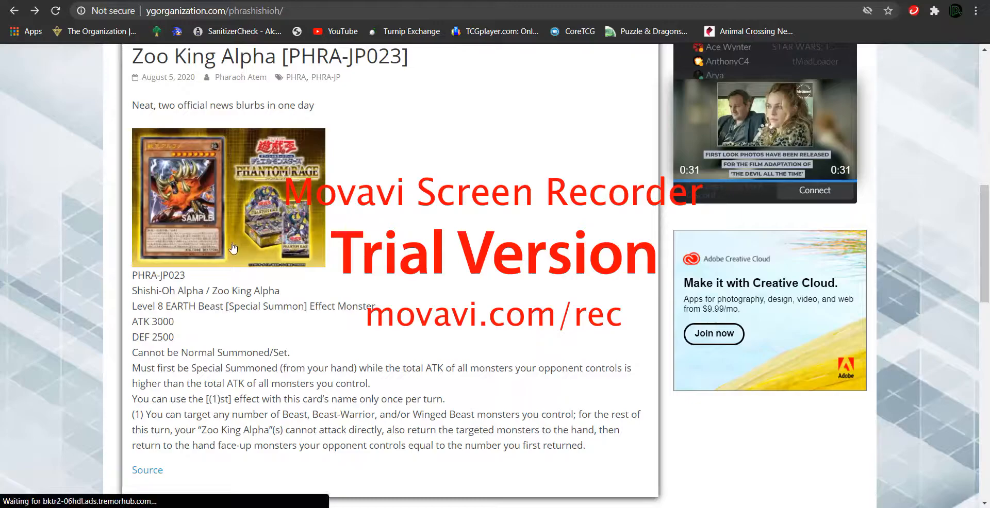
{"action": "mouse_move", "coordinate": [243, 252]}
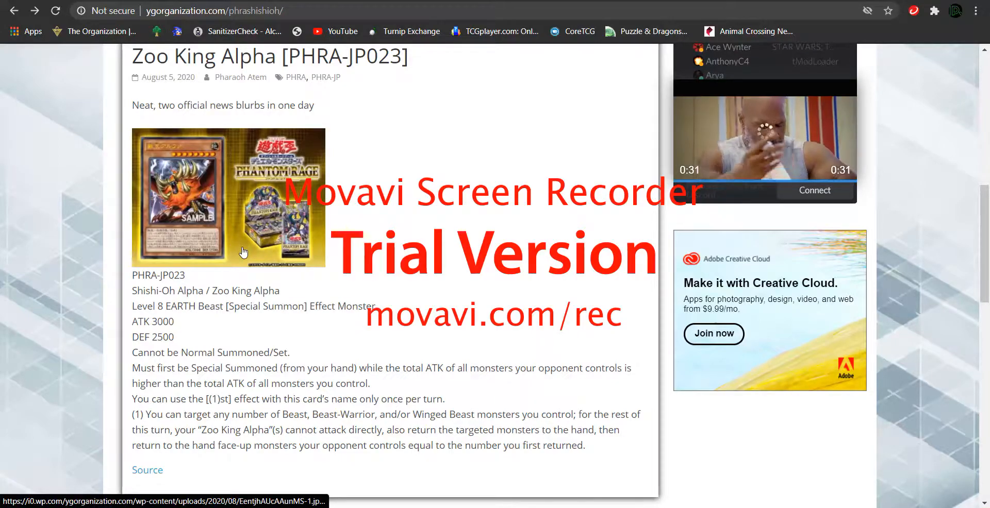
{"action": "scroll", "scroll_direction": "up", "scroll_amount": 3}
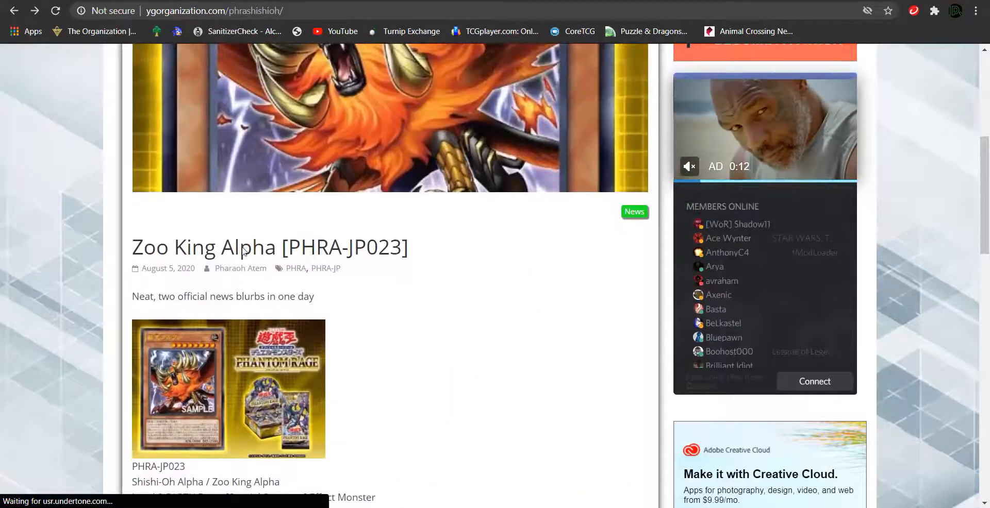
{"action": "scroll", "scroll_direction": "down", "scroll_amount": 3}
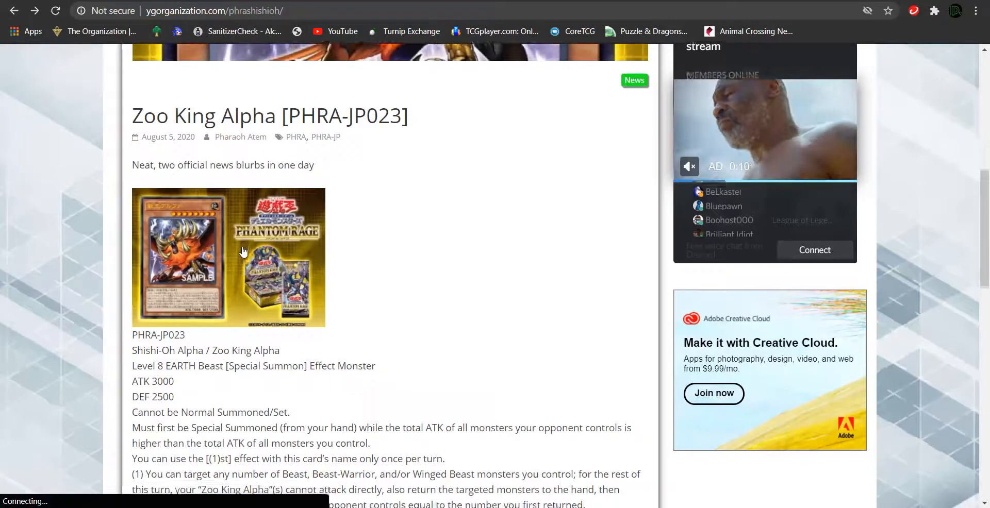
{"action": "scroll", "scroll_direction": "down", "scroll_amount": 3}
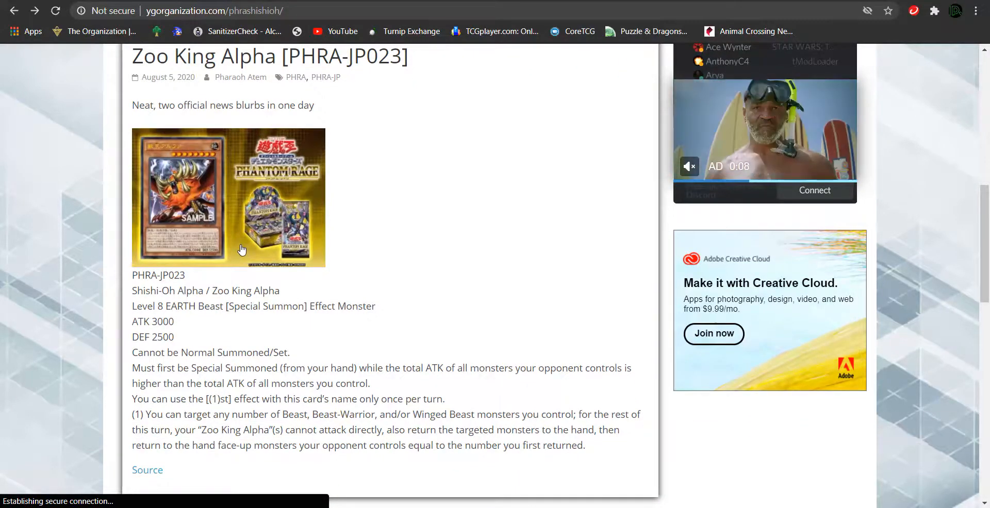